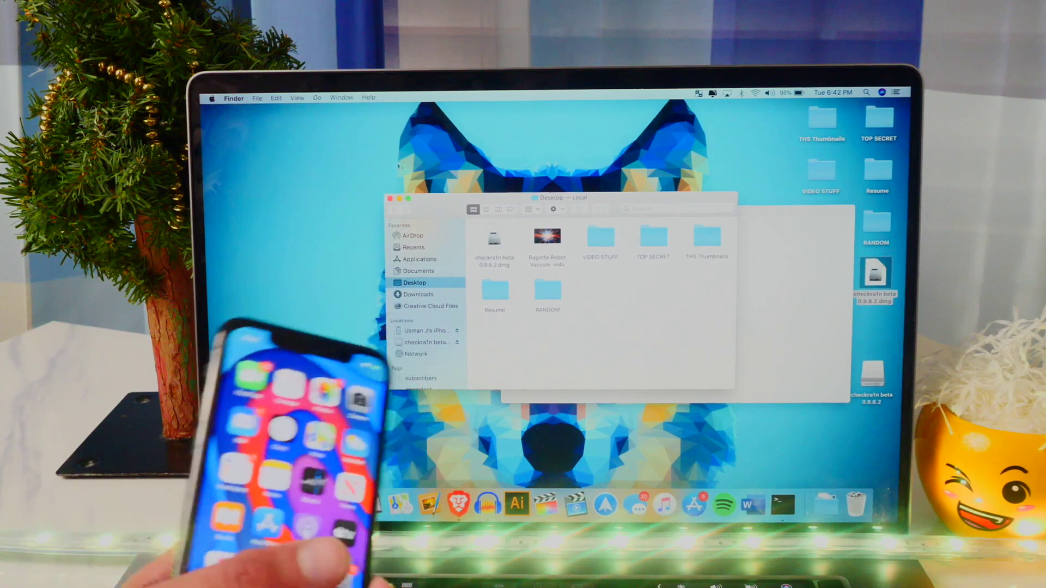
# Show the Applications folder in Finder to find the installed checkra1n app.
pyautogui.click(420, 259)
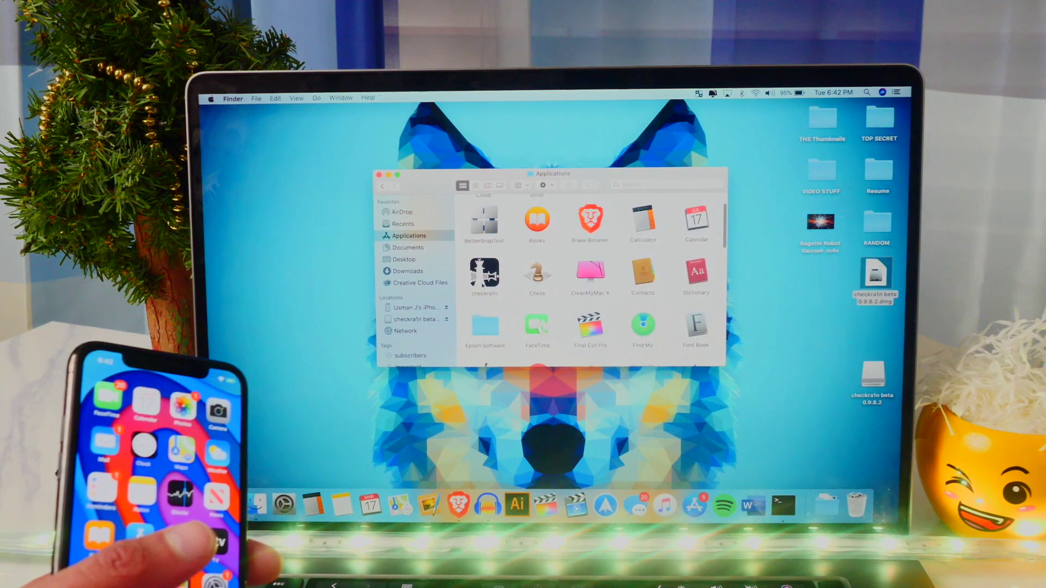
# Launch checkra1n on the Mac from its Applications icon.
pyautogui.rightClick(484, 274)
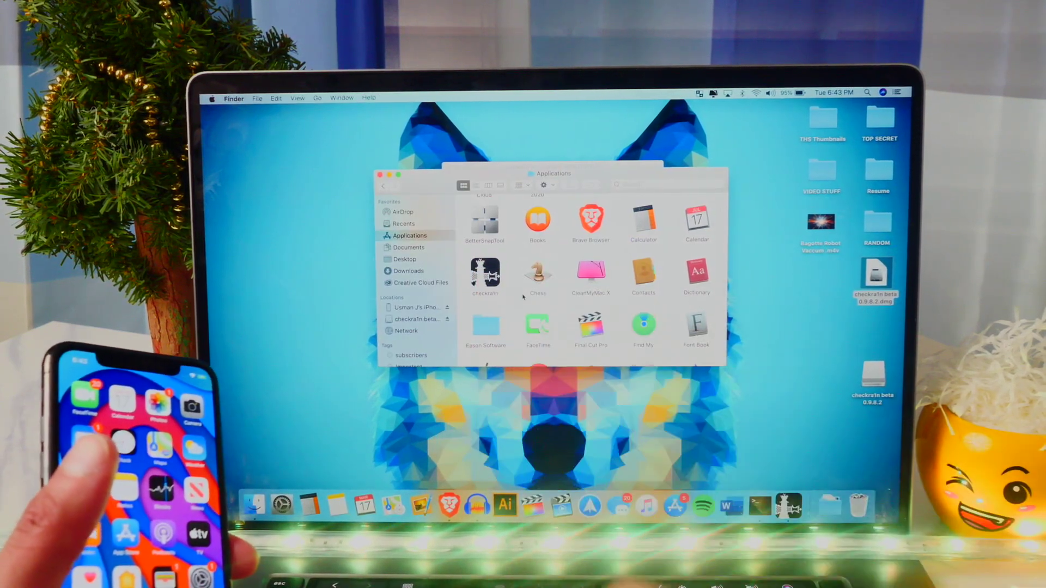
pyautogui.doubleClick(486, 275)
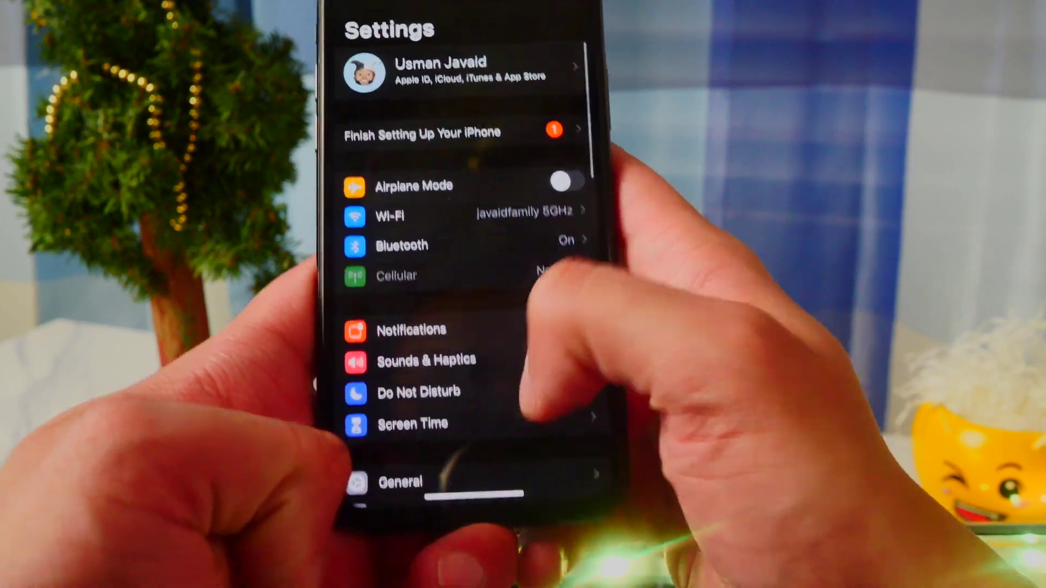
# Go to the General page in the iPhone's Settings app.
pyautogui.click(400, 481)
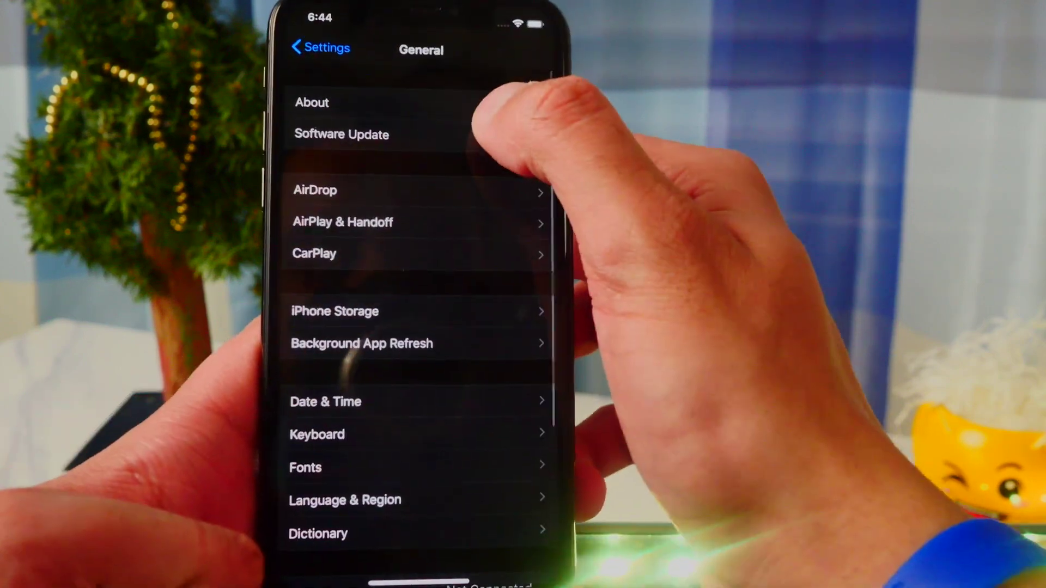